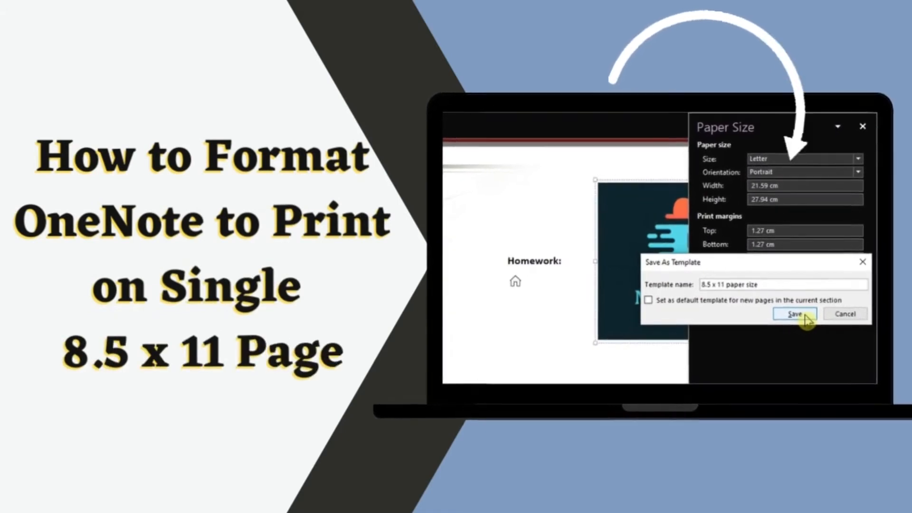
# Step: Show the Paper Size pane from View and change Size from Auto to Custom
pyautogui.click(794, 314)
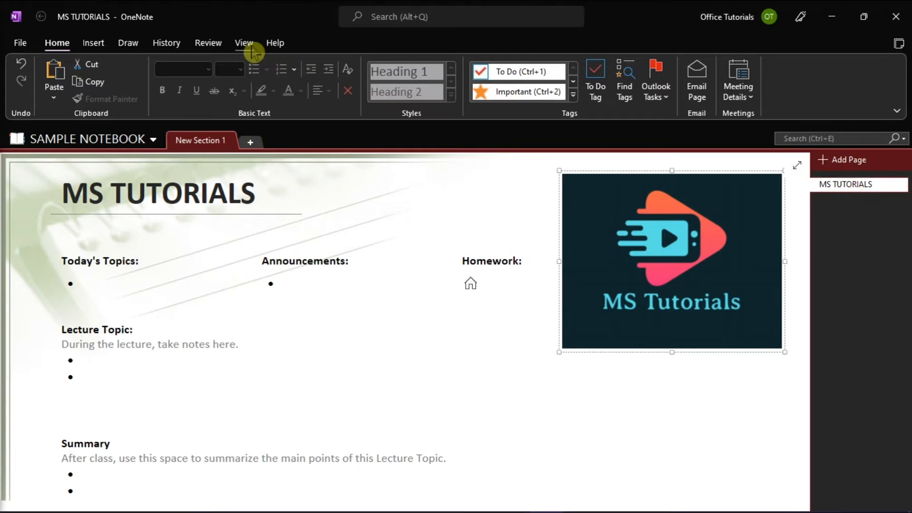
pyautogui.click(244, 42)
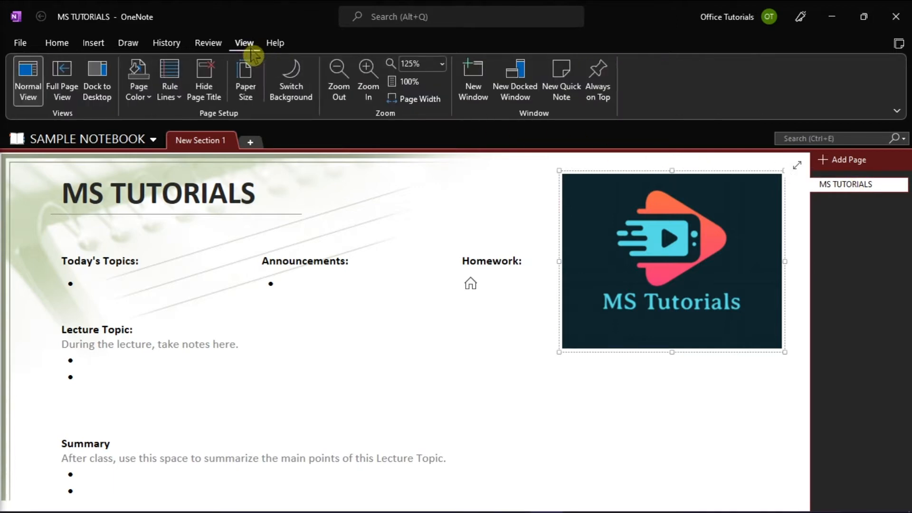
pyautogui.click(245, 79)
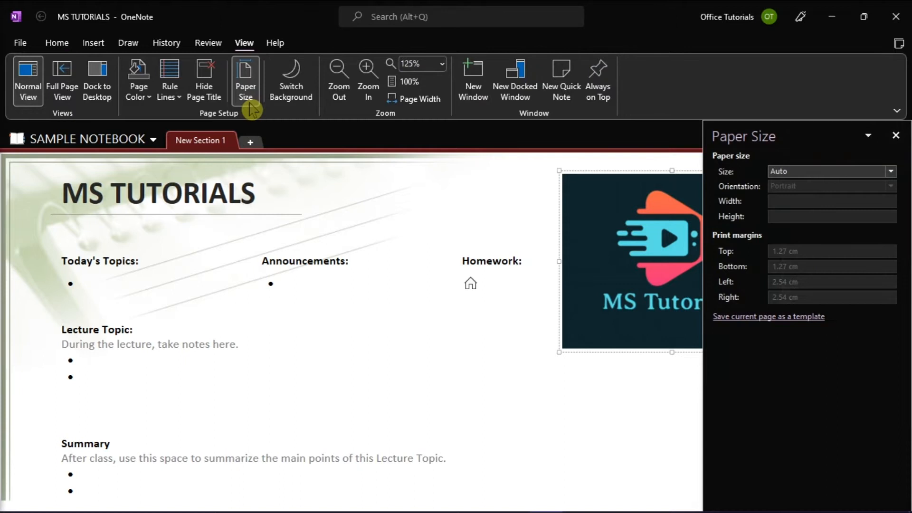
pyautogui.moveTo(742, 166)
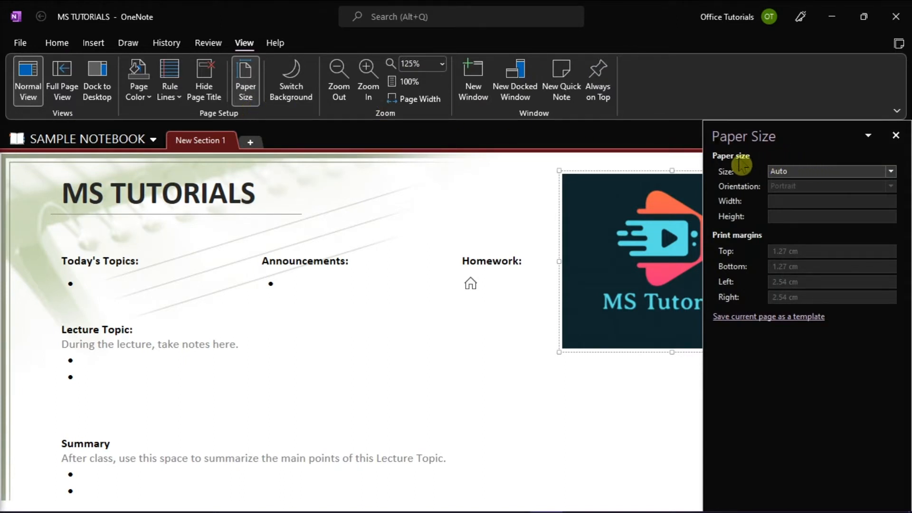
pyautogui.click(830, 171)
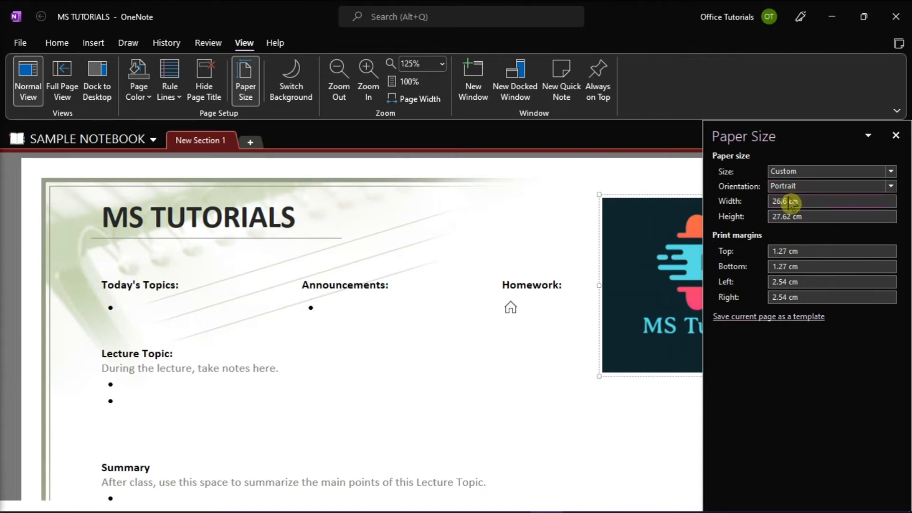
# Step: Set the custom page to 21.59 cm wide and 27.94 cm tall
pyautogui.tripleClick(791, 201)
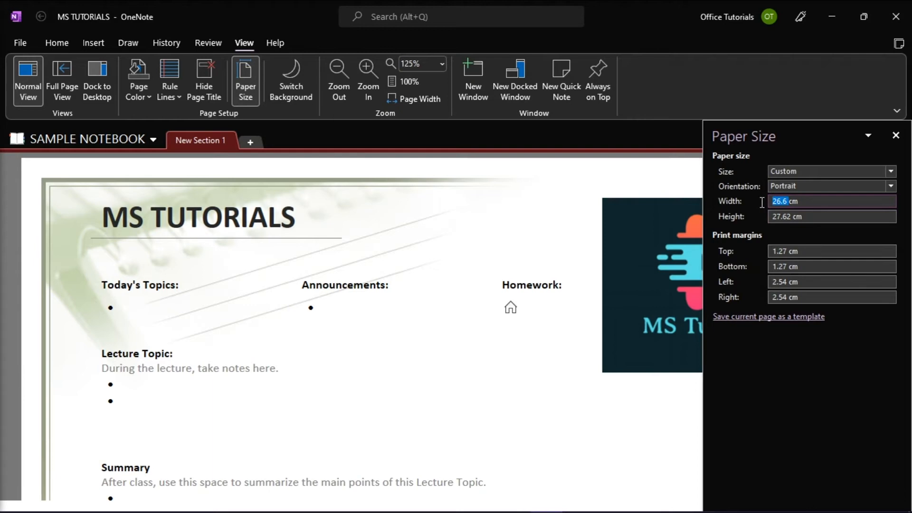
pyautogui.write('21')
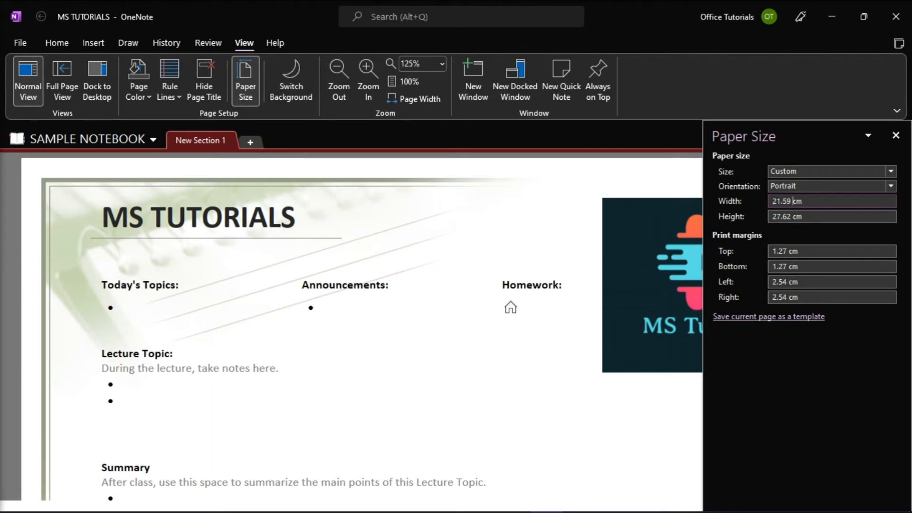
pyautogui.click(831, 217)
pyautogui.write('27.94')
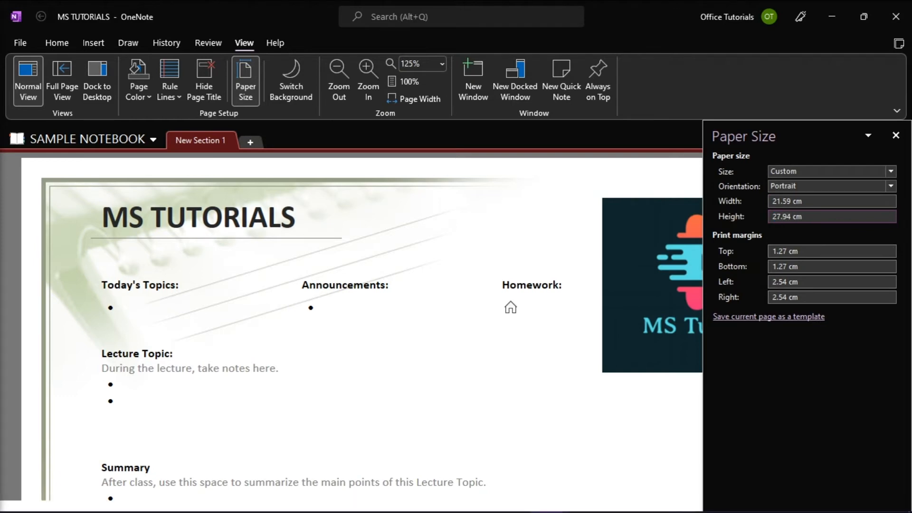
pyautogui.click(814, 217)
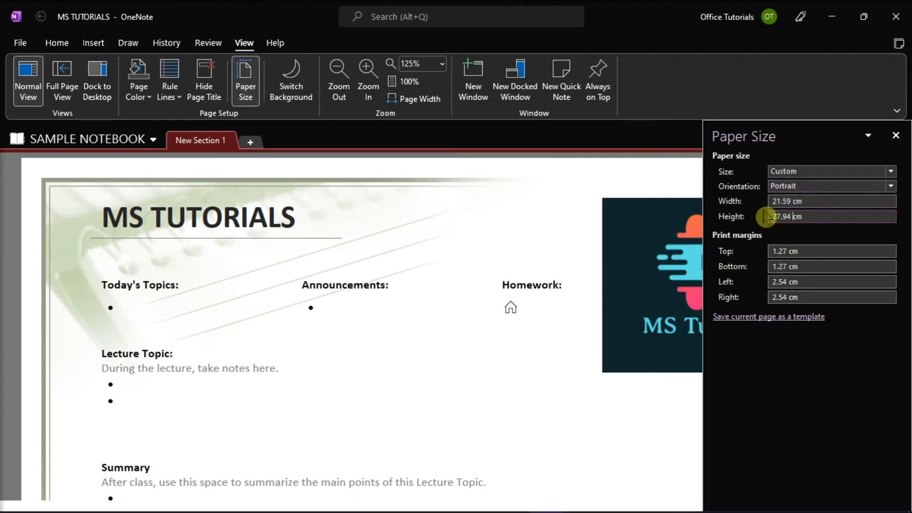
pyautogui.moveTo(800, 241)
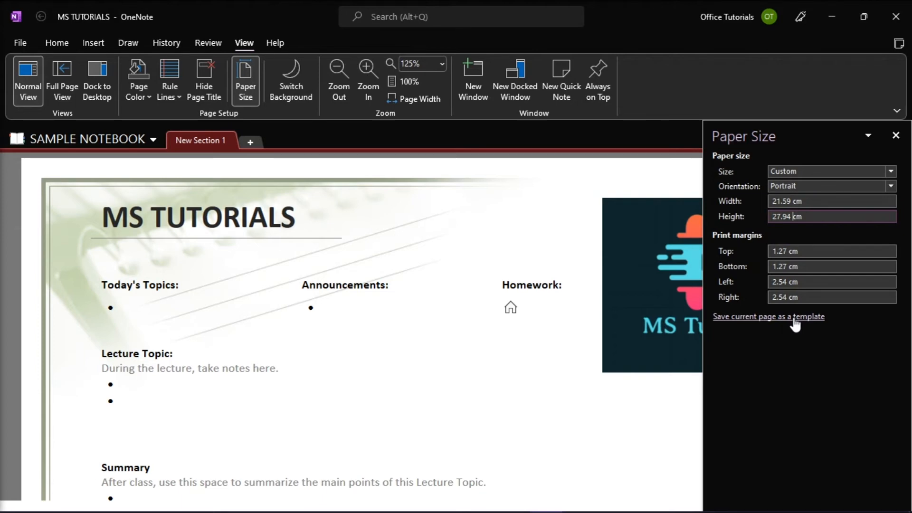
# Step: Save the current page as a template named '8.5 x 11 paper size'
pyautogui.click(767, 316)
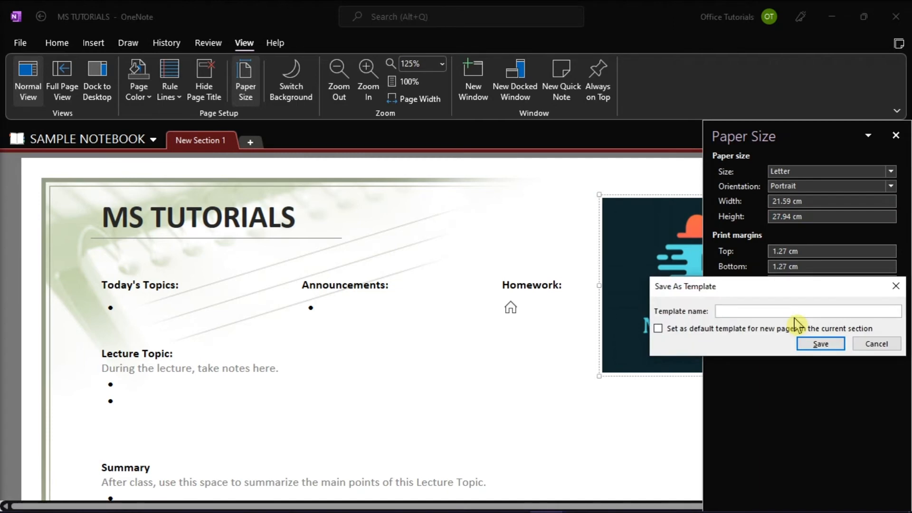
pyautogui.click(806, 310)
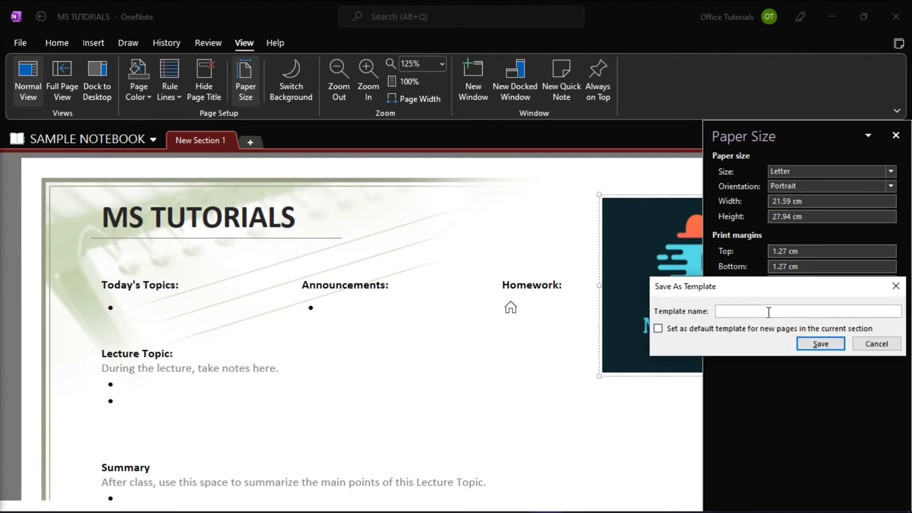
pyautogui.write('8.5')
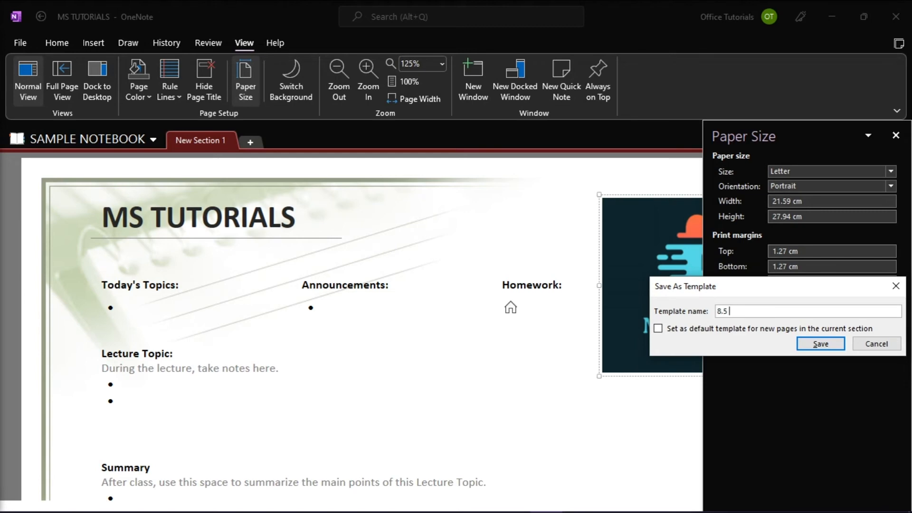
pyautogui.write('x 11 paper size')
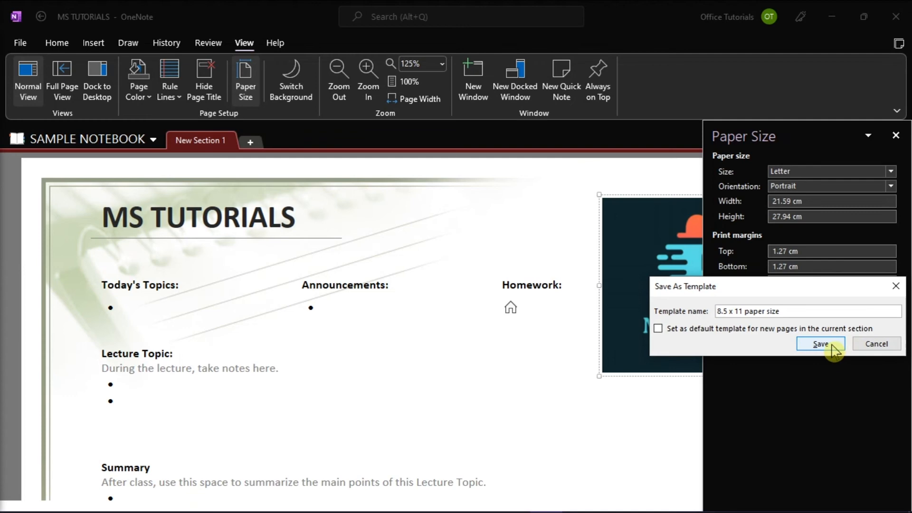
pyautogui.click(819, 344)
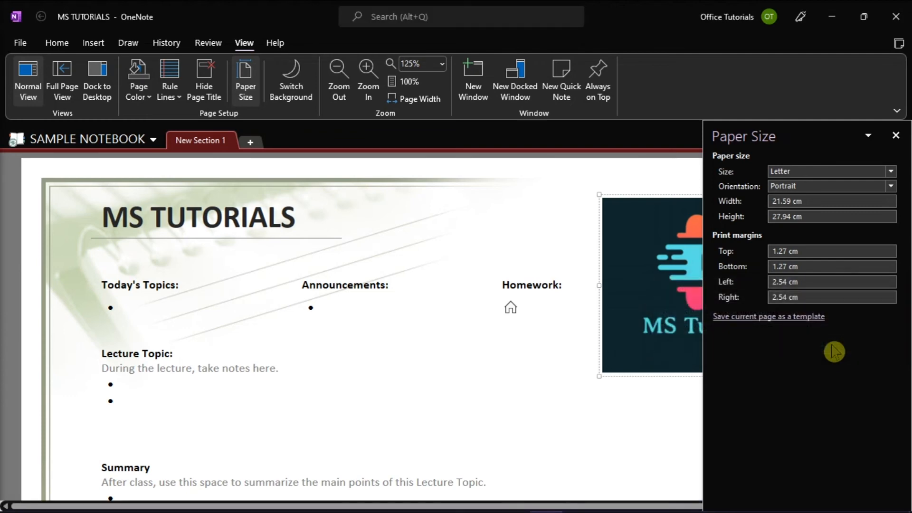